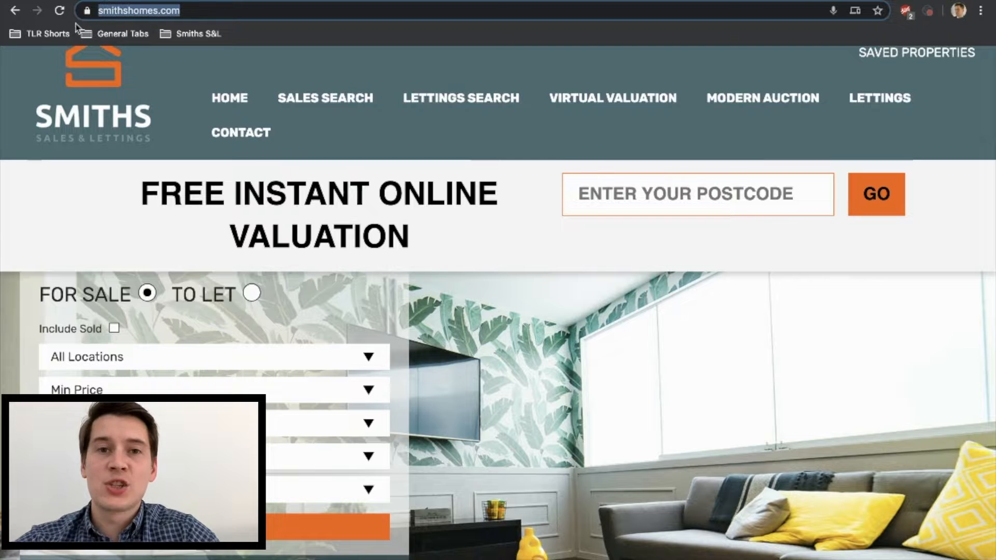
{"action": "mouse_move", "coordinate": [601, 106]}
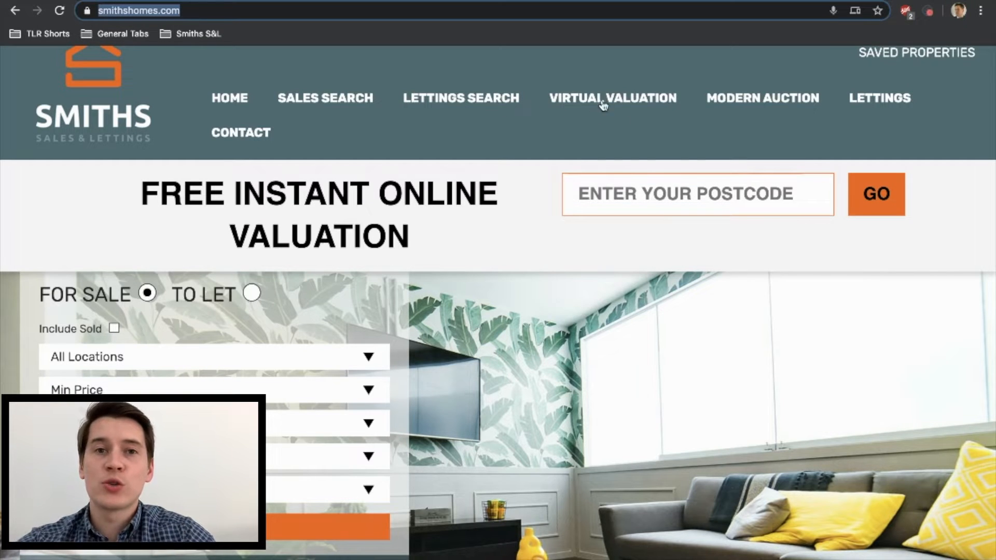
Open the Virtual Valuation page from the Smiths Homes top navigation.
{"action": "left_click", "coordinate": [611, 98]}
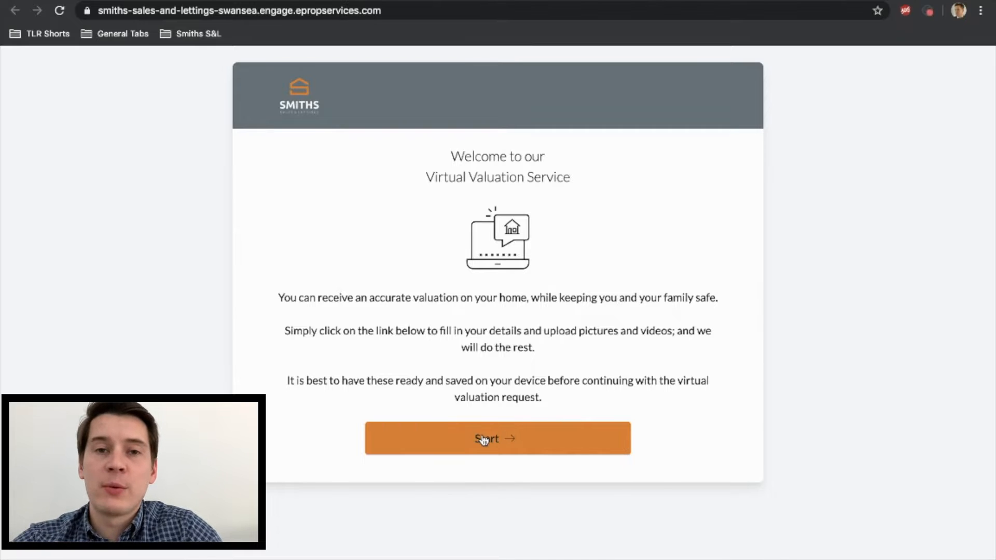
Start a selling request and find 10 Admirals Walk by postcode SA28LQ.
{"action": "left_click", "coordinate": [497, 437]}
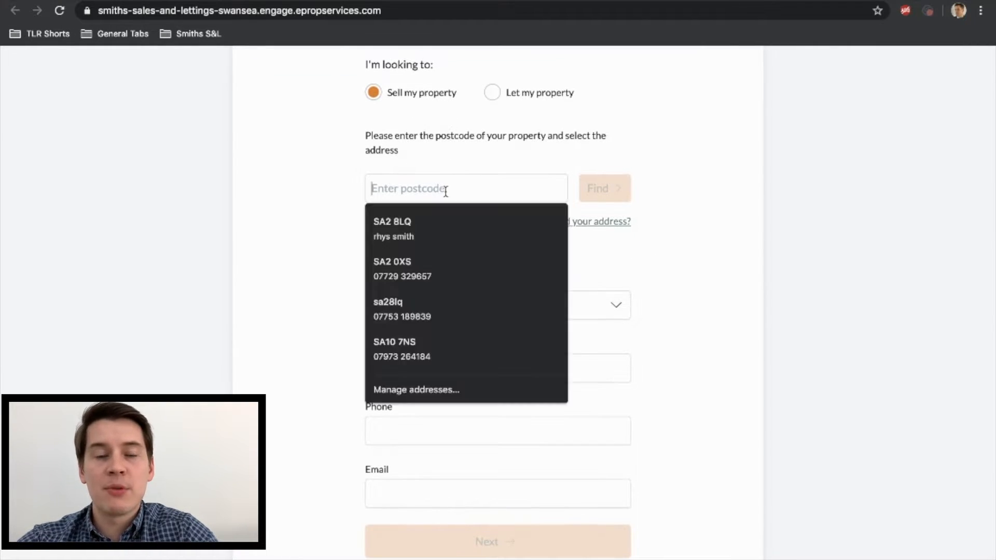
{"action": "type", "text": "SA28LQ"}
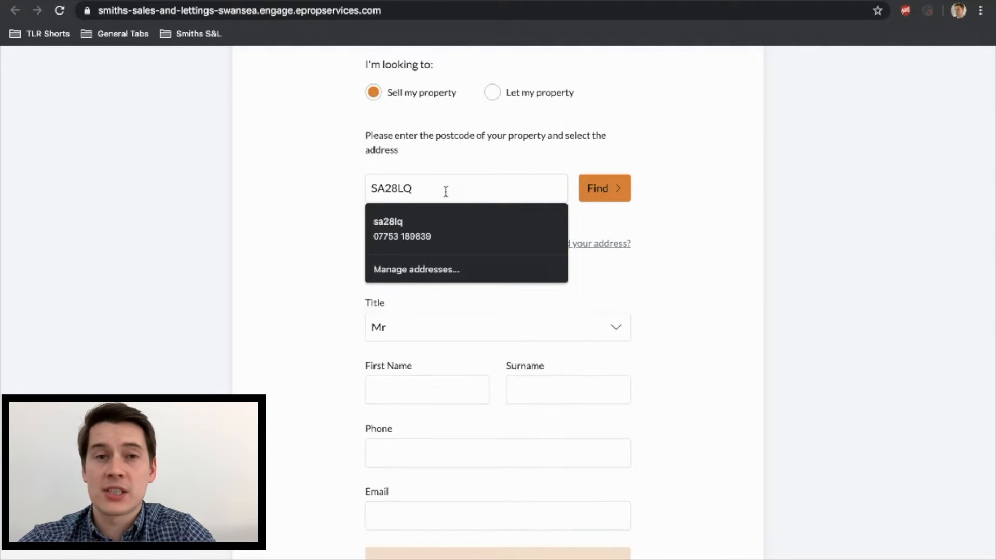
{"action": "left_click", "coordinate": [603, 188]}
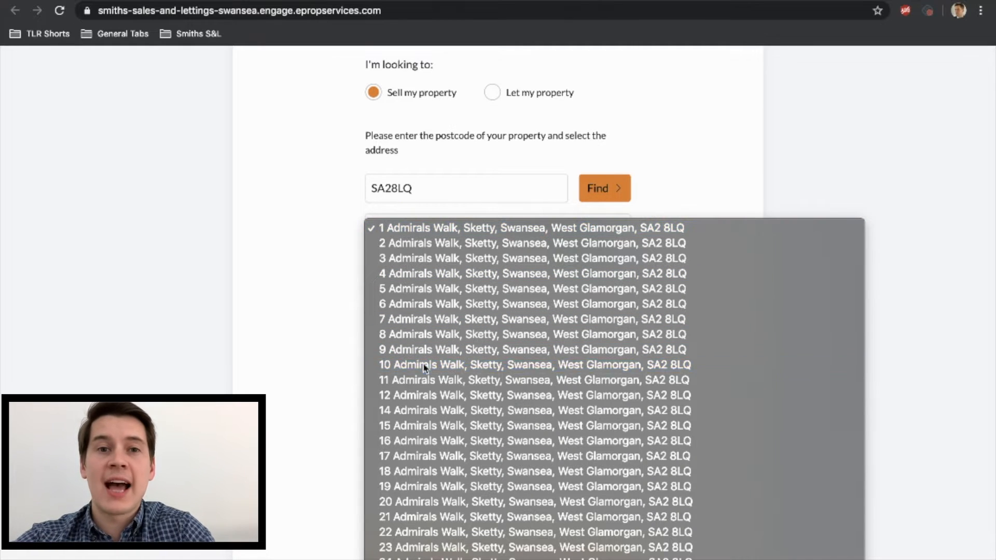
{"action": "left_click", "coordinate": [535, 365]}
{"action": "type", "text": "SMITH"}
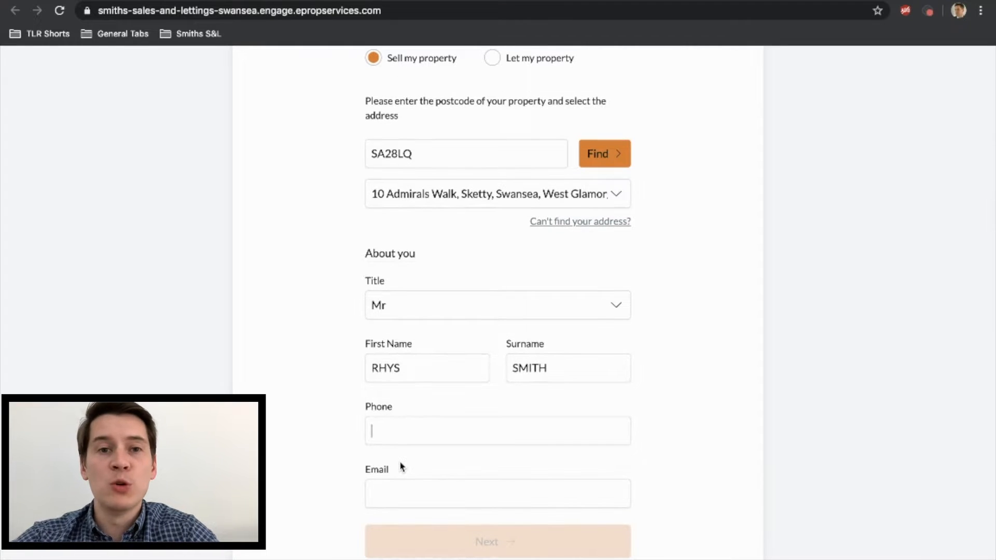
{"action": "type", "text": "07985"}
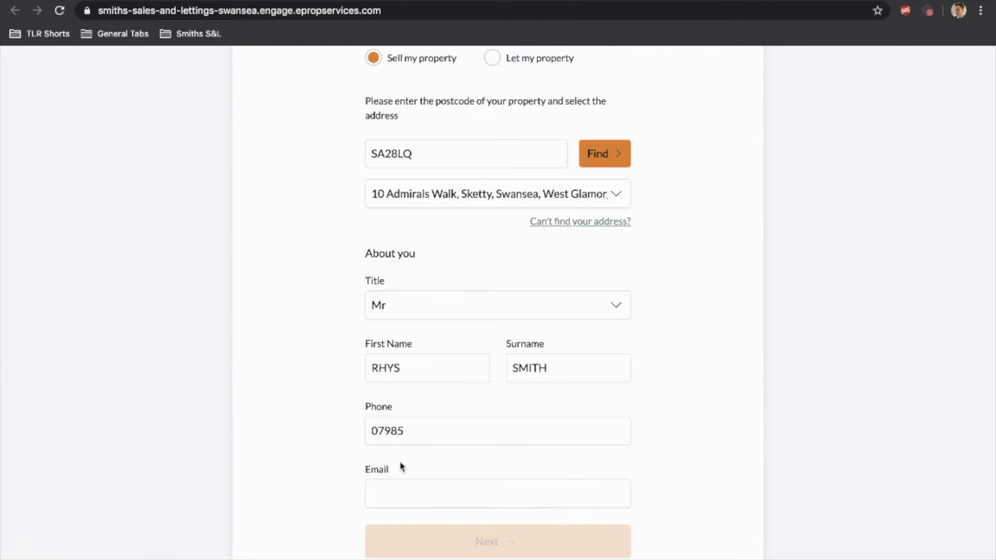
{"action": "type", "text": "238015"}
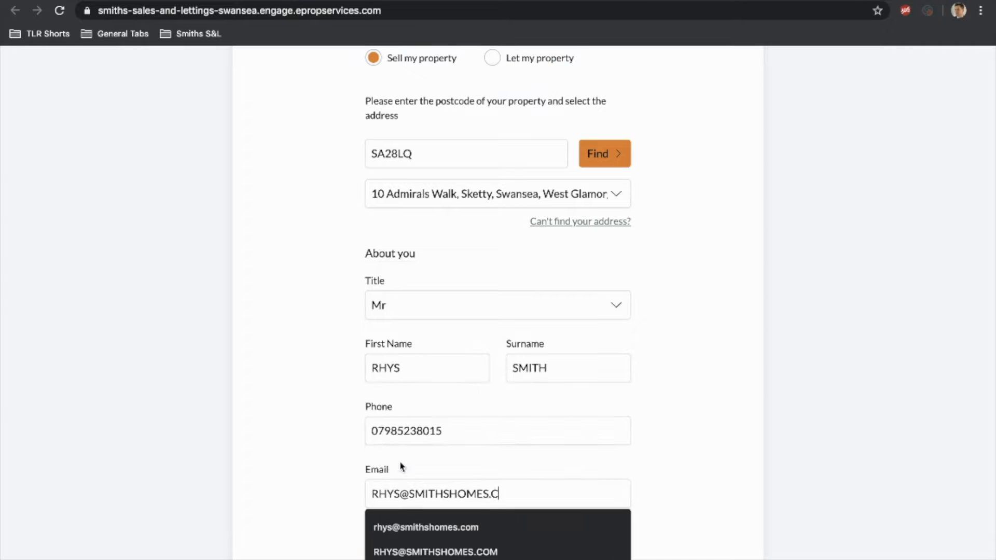
{"action": "left_click", "coordinate": [436, 552]}
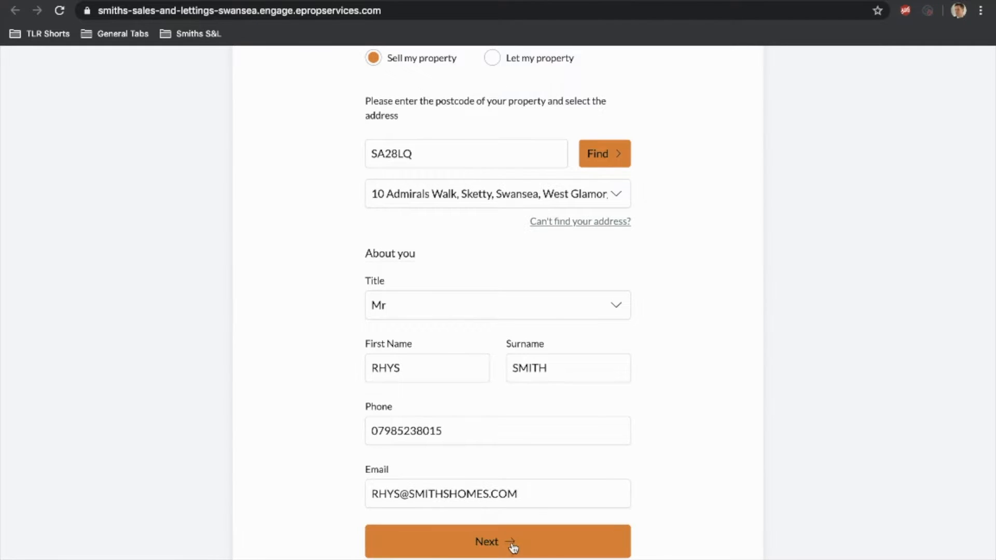
Set 3 bedrooms, 2 bathrooms, 2 receptions, semi-detached, built 1960, condition Good.
{"action": "left_click", "coordinate": [498, 540]}
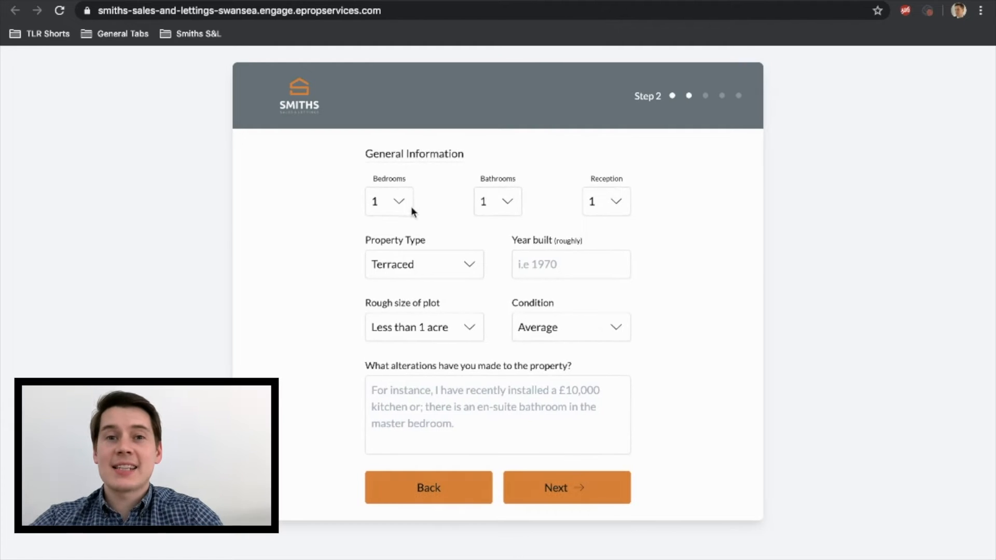
{"action": "left_click", "coordinate": [388, 201]}
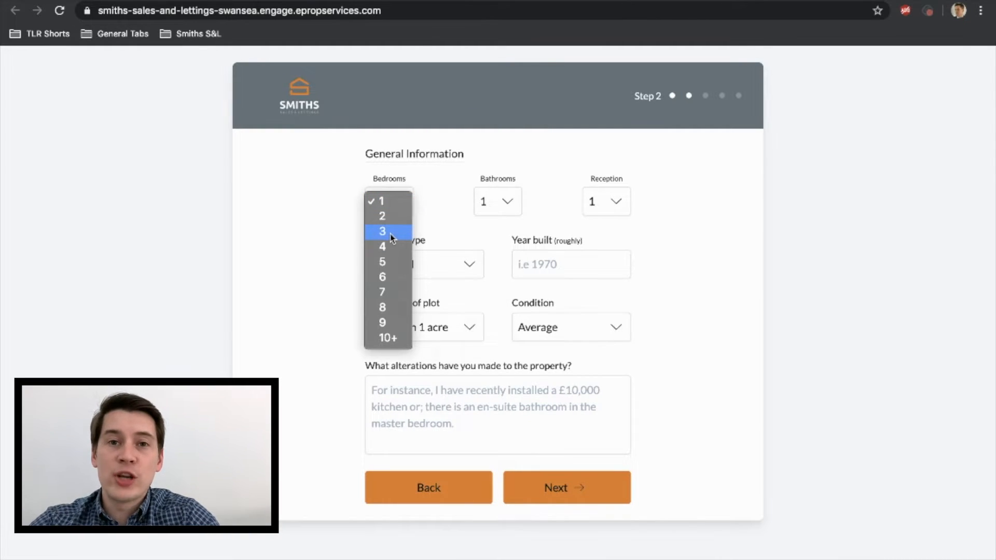
{"action": "left_click", "coordinate": [382, 232]}
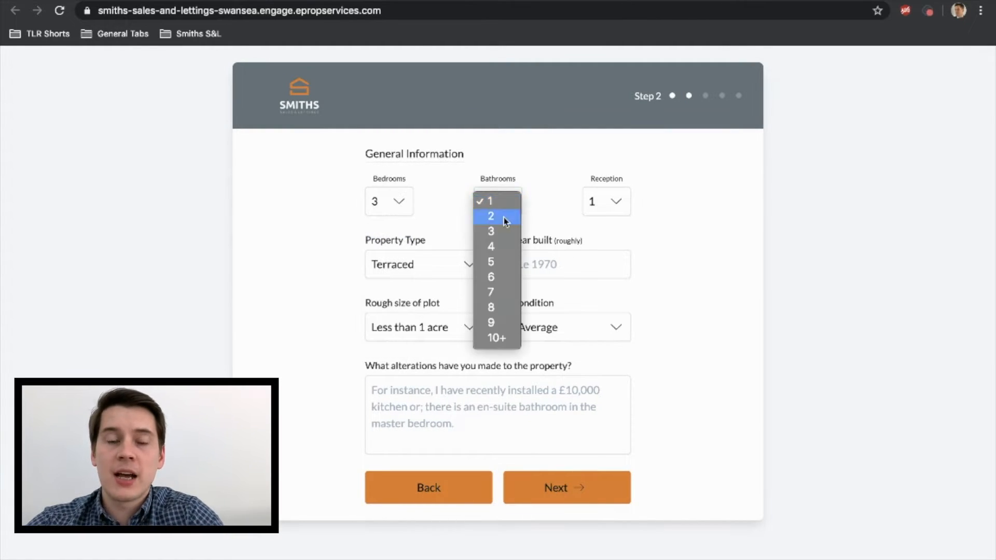
{"action": "left_click", "coordinate": [490, 215]}
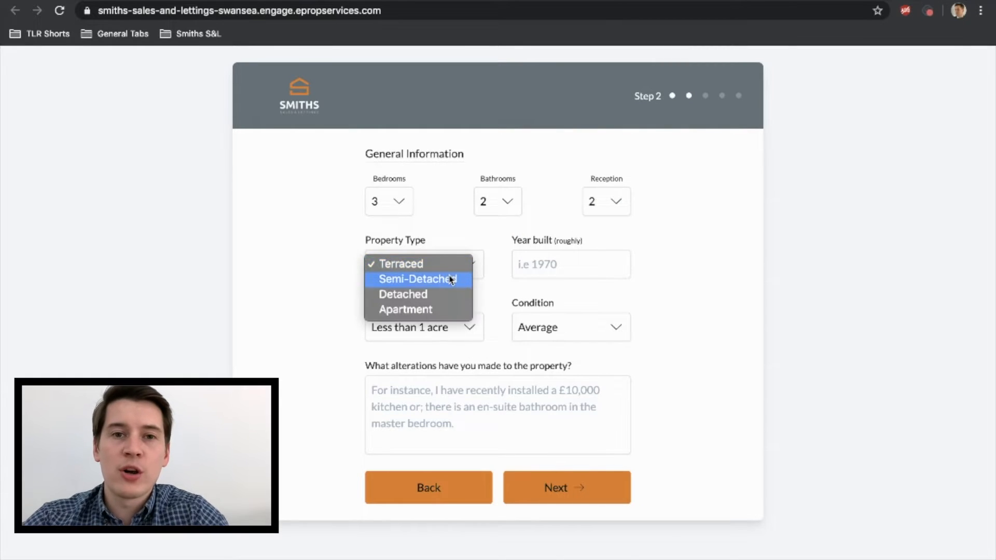
{"action": "left_click", "coordinate": [416, 279]}
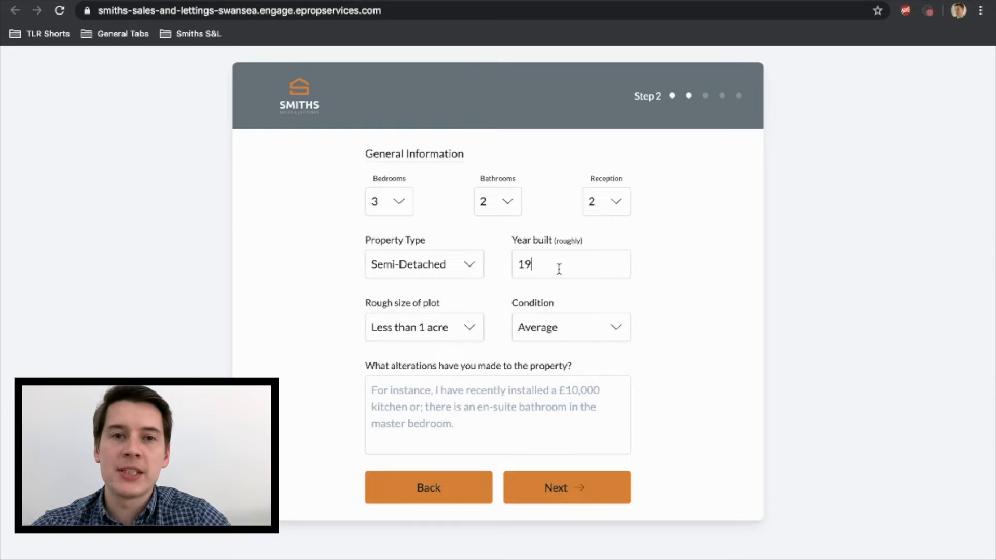
{"action": "type", "text": "60"}
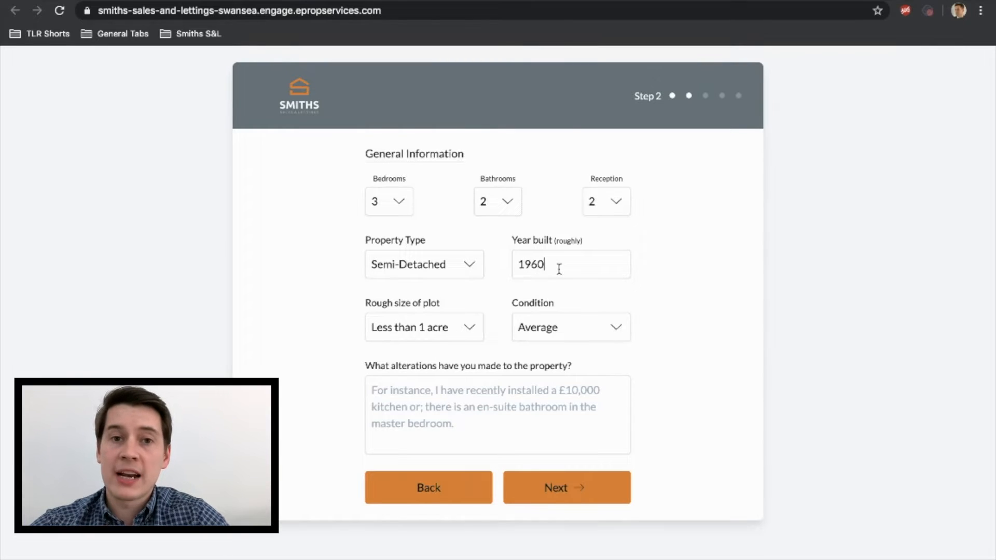
{"action": "left_click", "coordinate": [569, 327]}
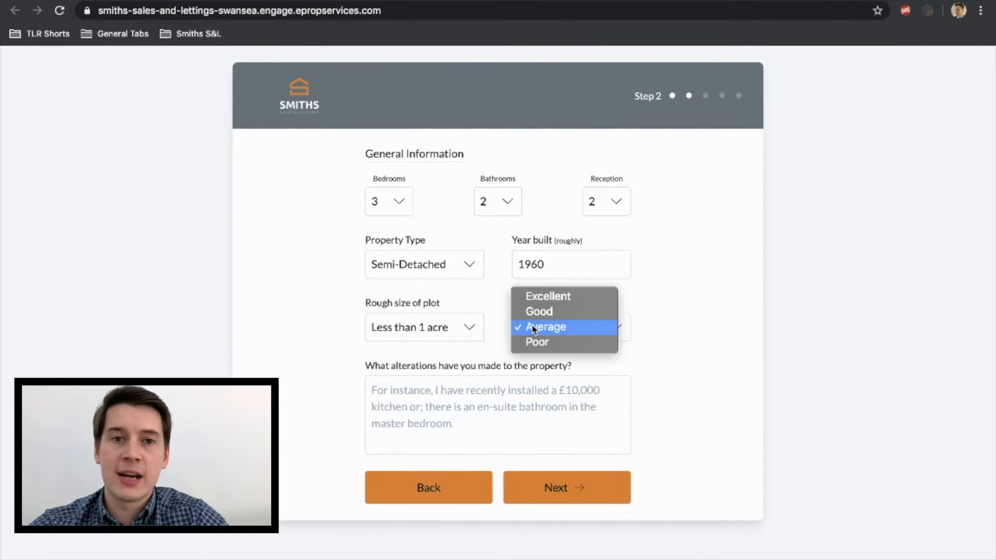
{"action": "left_click", "coordinate": [538, 311]}
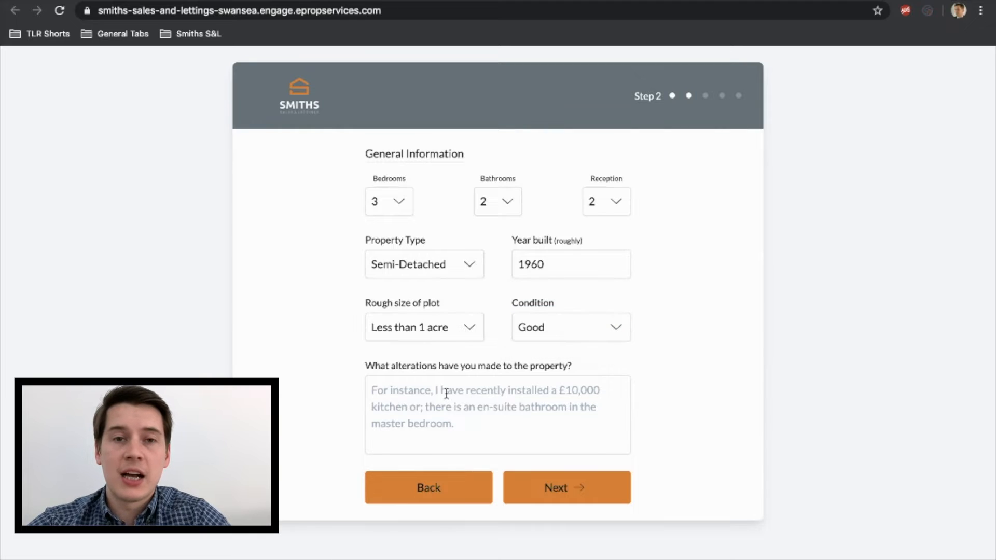
Enter alterations 'new carpets, new kitchen, conservatory extension etc.' and continue to features.
{"action": "type", "text": "NEW C"}
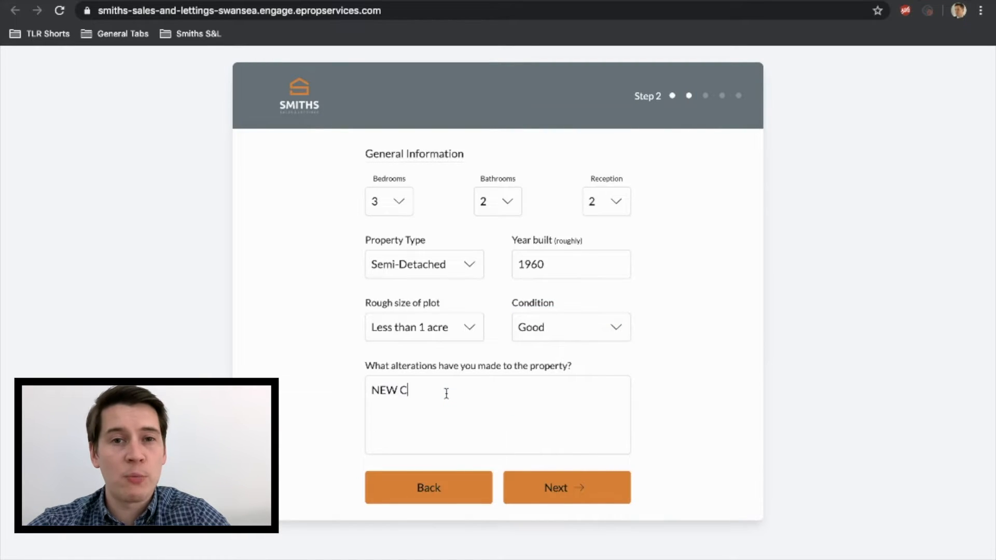
{"action": "type", "text": "ARPETS"}
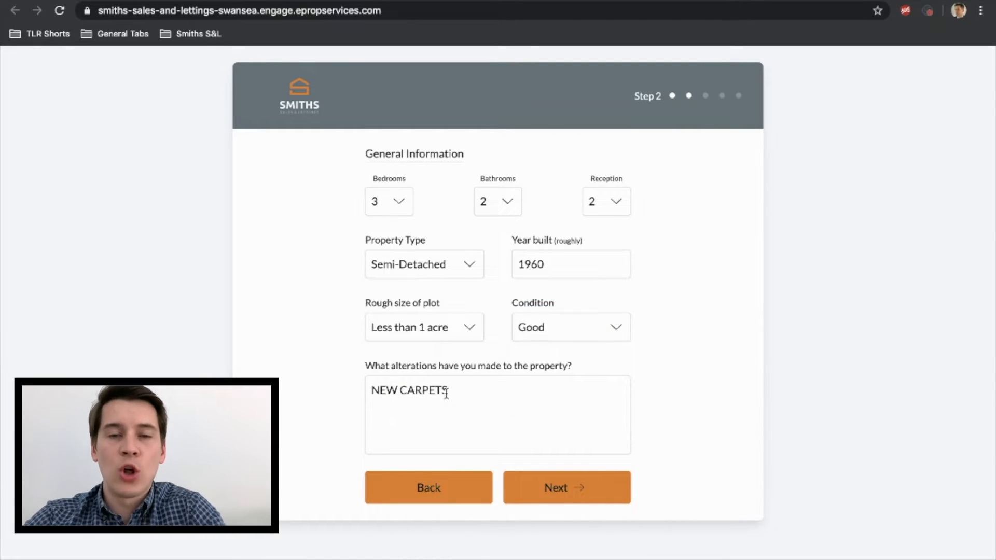
{"action": "type", "text": "NEW KIT"}
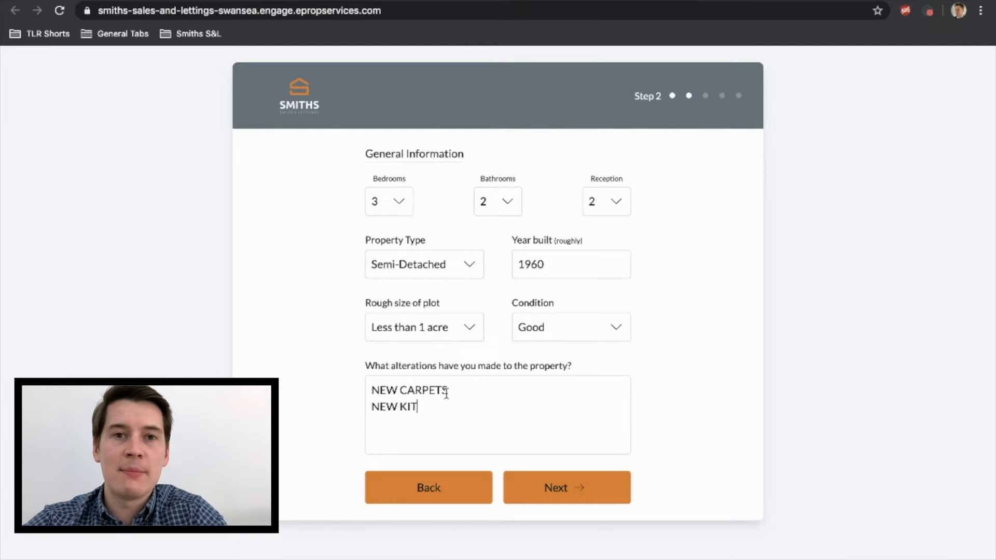
{"action": "type", "text": "CHEN"}
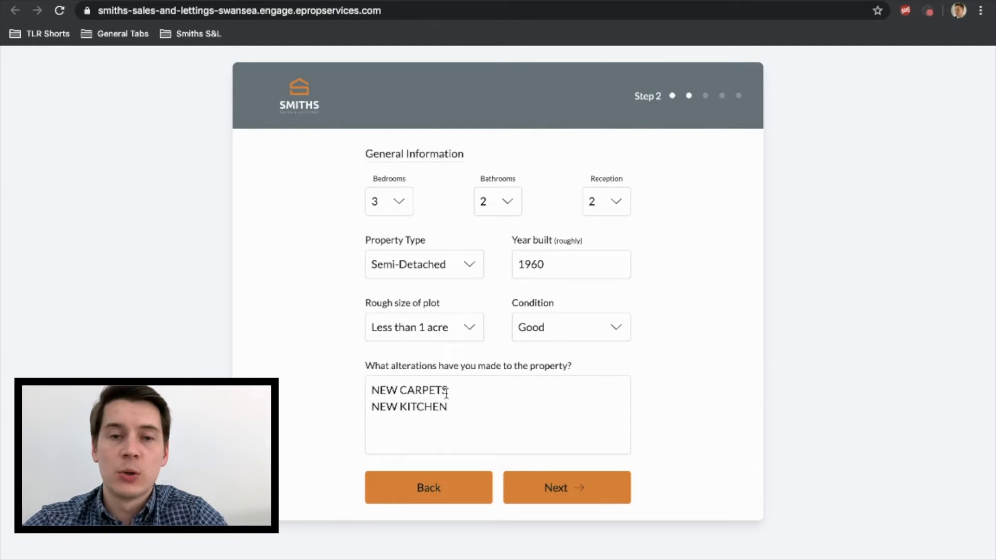
{"action": "type", "text": "EX"}
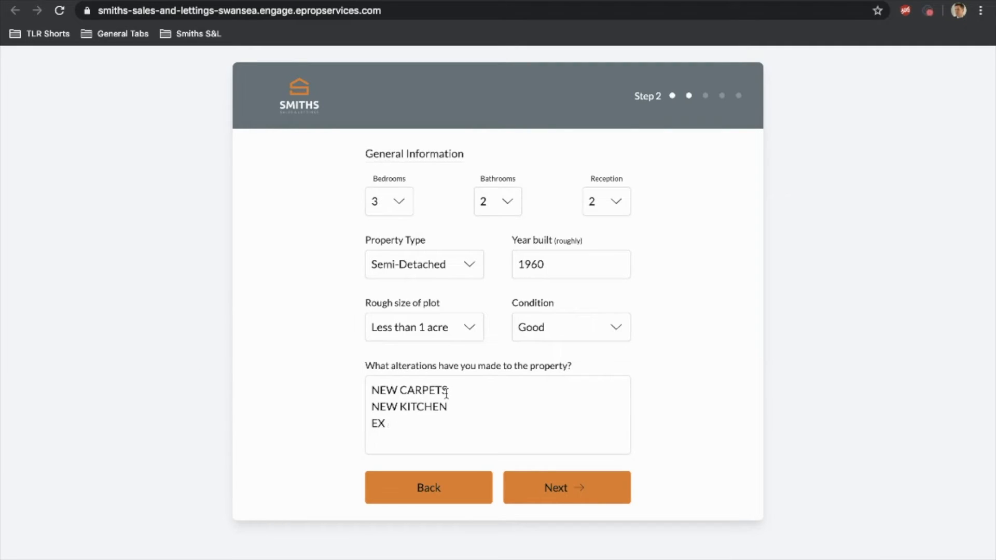
{"action": "type", "text": "CON"}
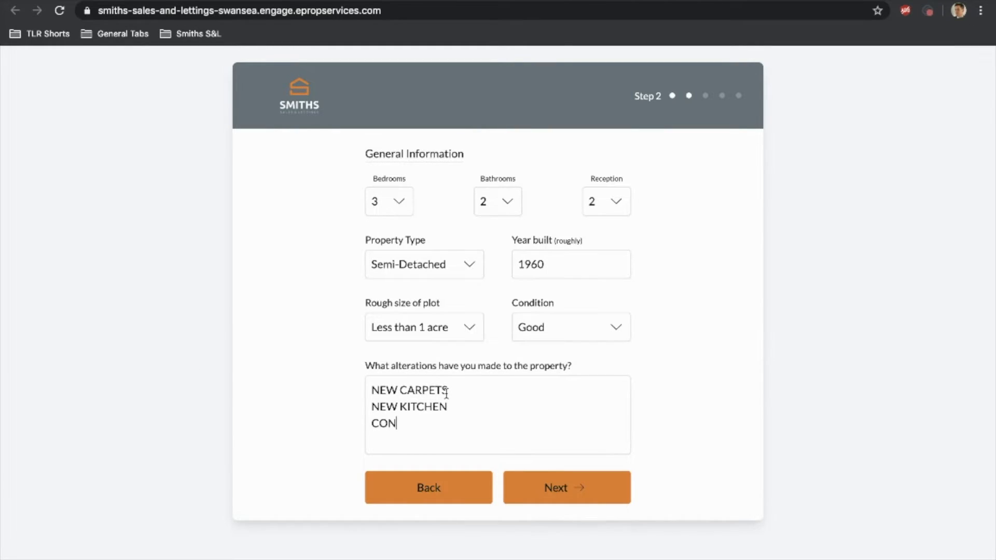
{"action": "type", "text": "SERVATORY E"}
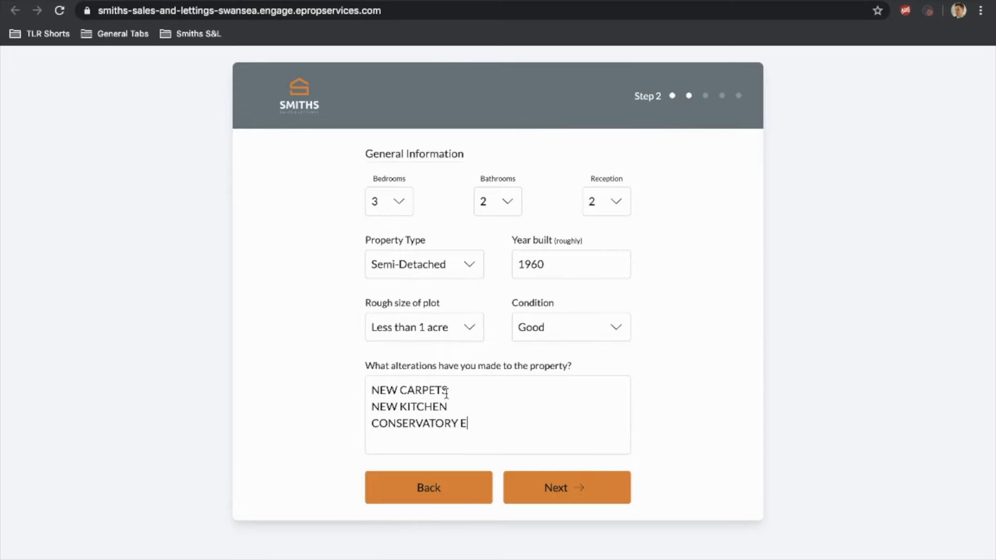
{"action": "type", "text": "XTENSION"}
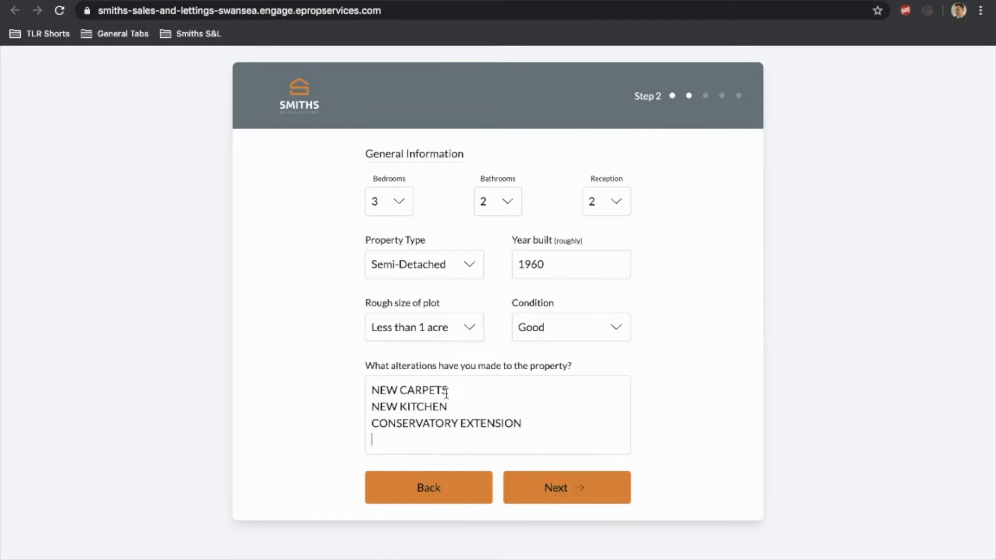
{"action": "type", "text": "ETC..."}
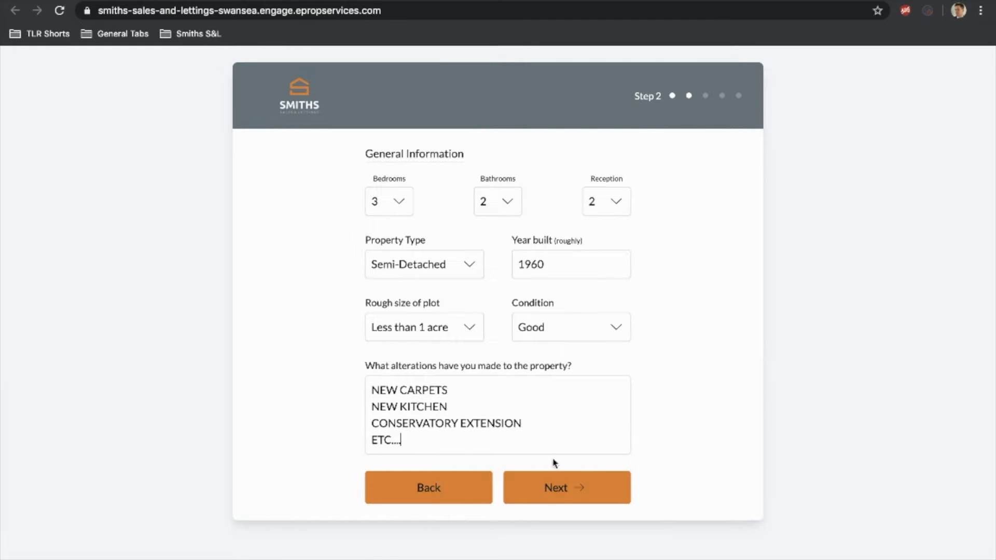
{"action": "left_click", "coordinate": [566, 487]}
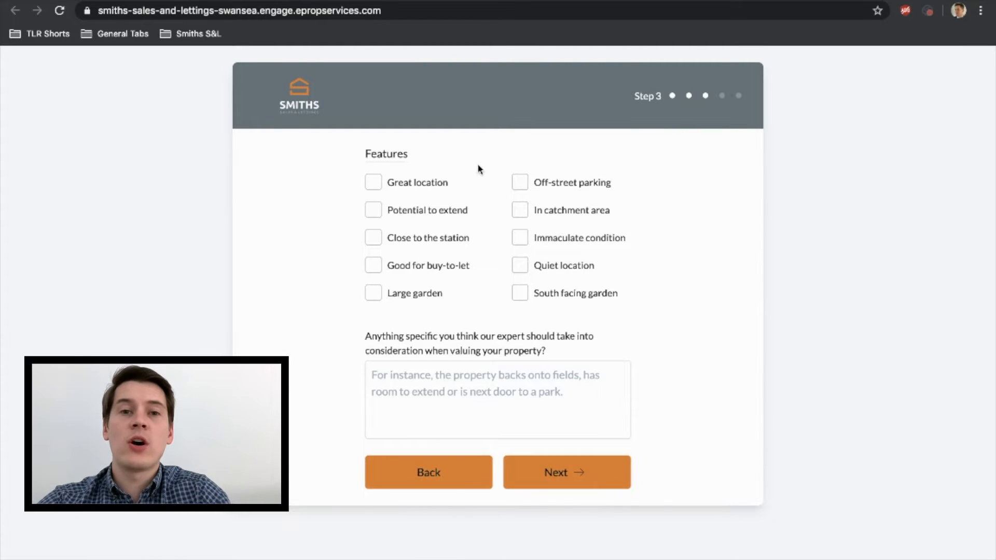
Tick great location, off-street parking, catchment area, quiet location and south-facing garden.
{"action": "left_click", "coordinate": [372, 182]}
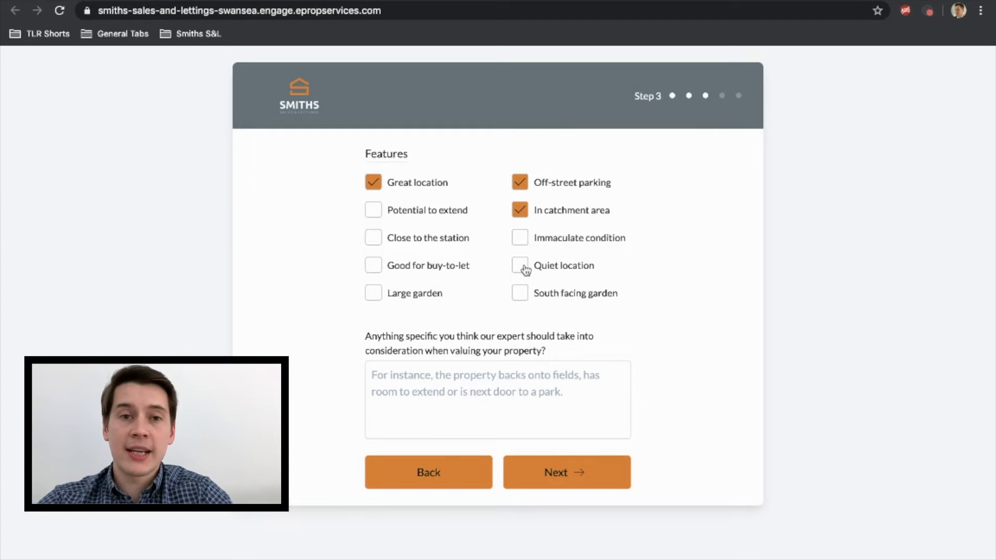
{"action": "left_click", "coordinate": [518, 265]}
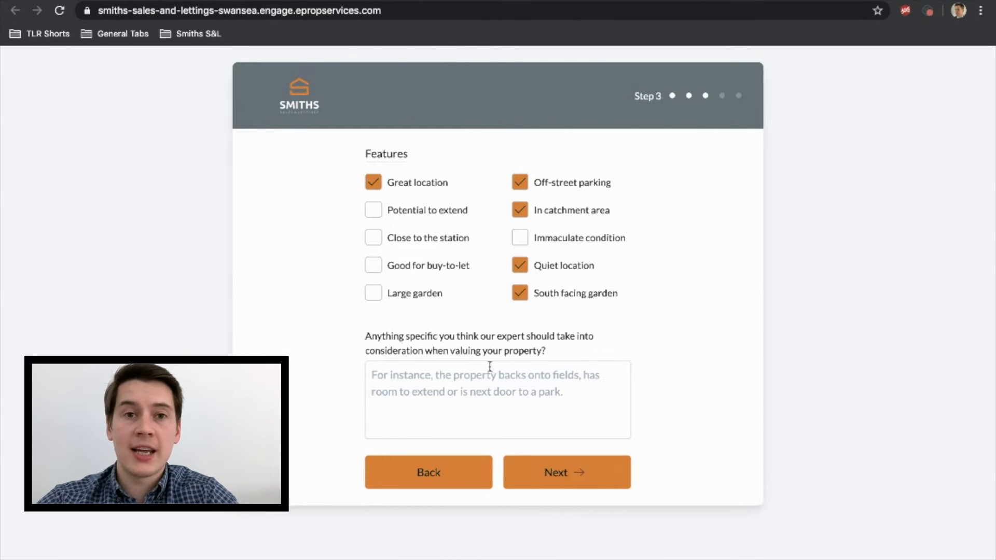
Note 'leasehold property 99+ years remaining, TPO in garden, oil central heating' and continue.
{"action": "type", "text": "E"}
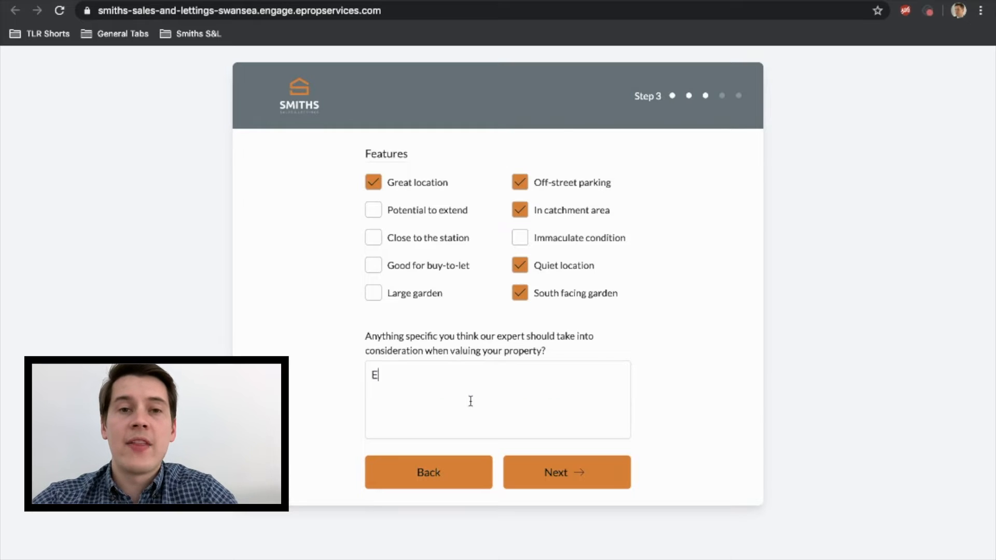
{"action": "type", "text": "LEASHOLD PR"}
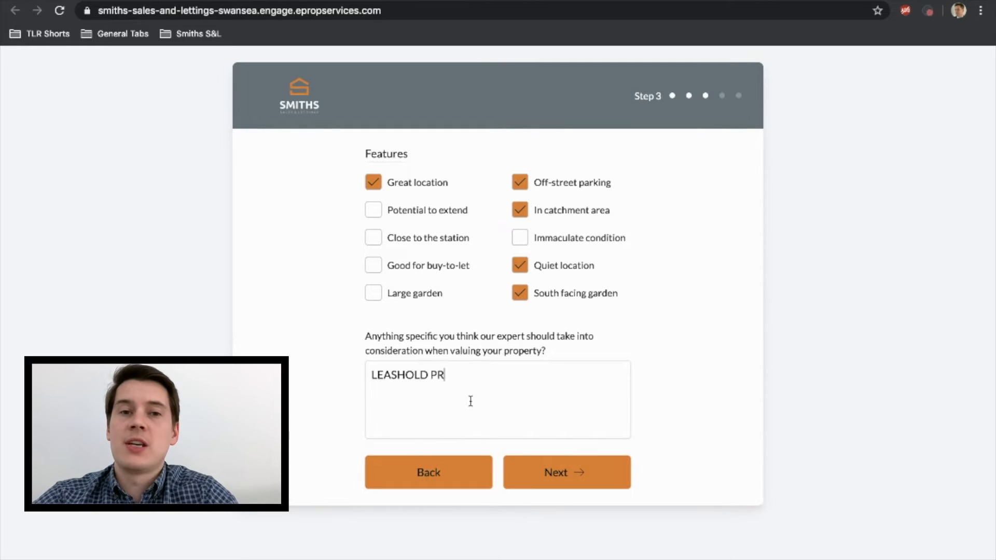
{"action": "type", "text": "OPERTY 99"}
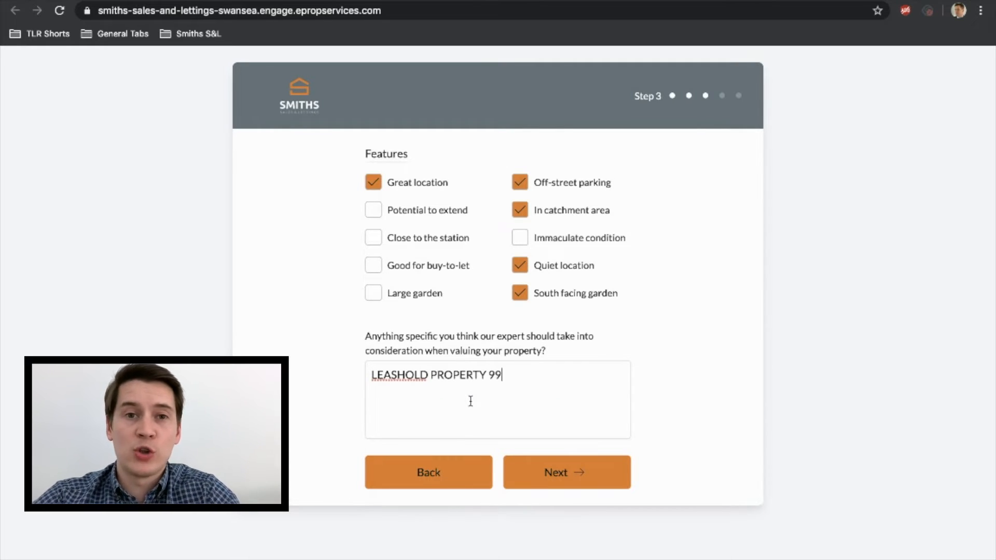
{"action": "type", "text": "+ YEARS"}
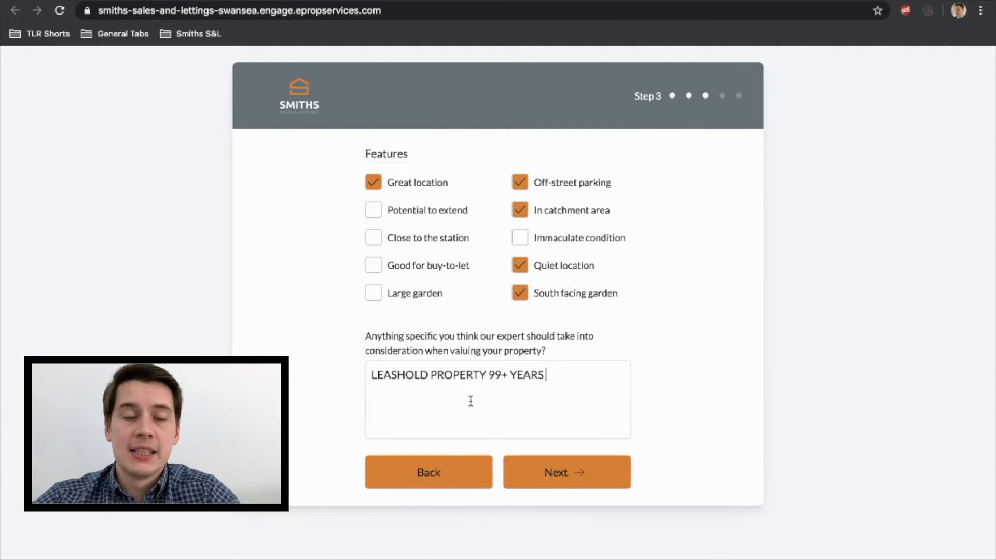
{"action": "type", "text": "REMAINING"}
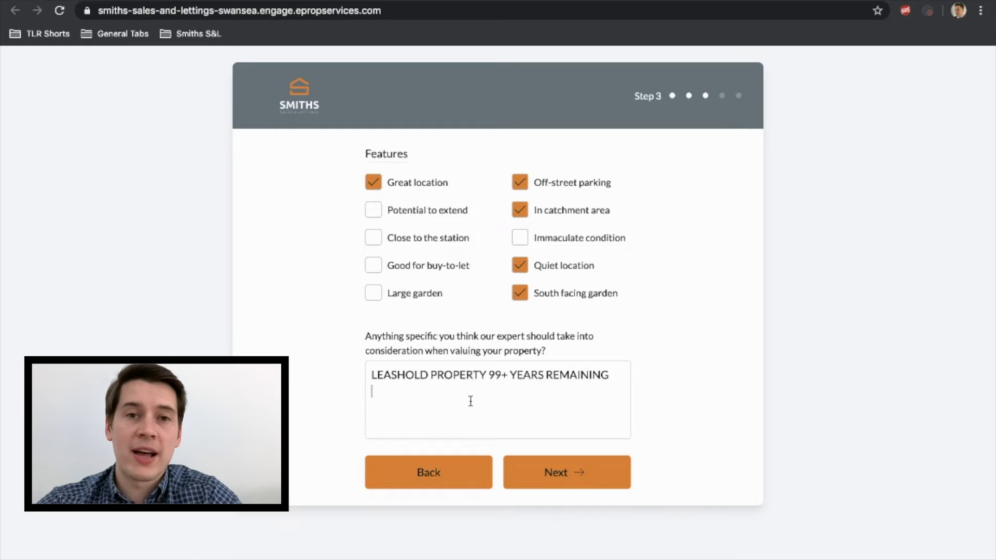
{"action": "type", "text": "TPO"}
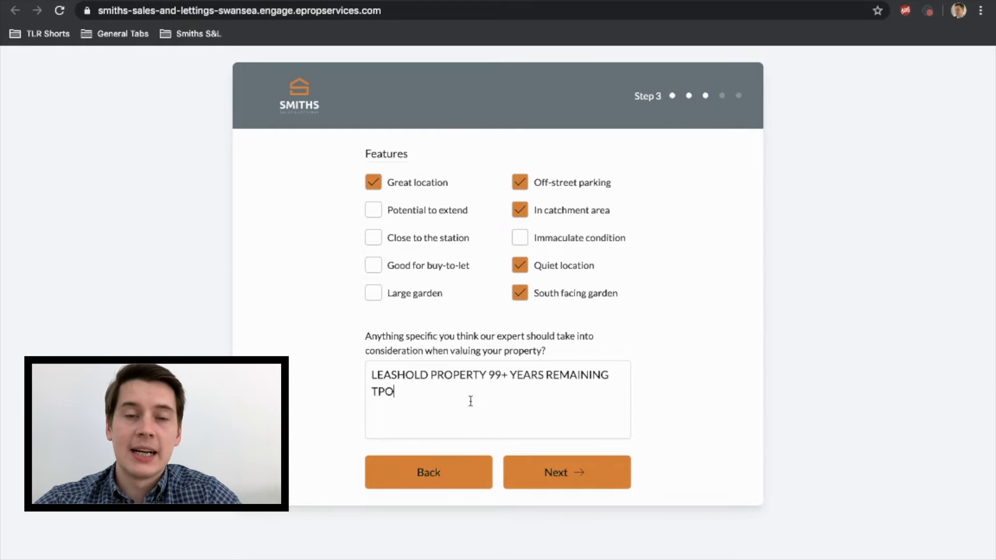
{"action": "type", "text": "IN GARDEN"}
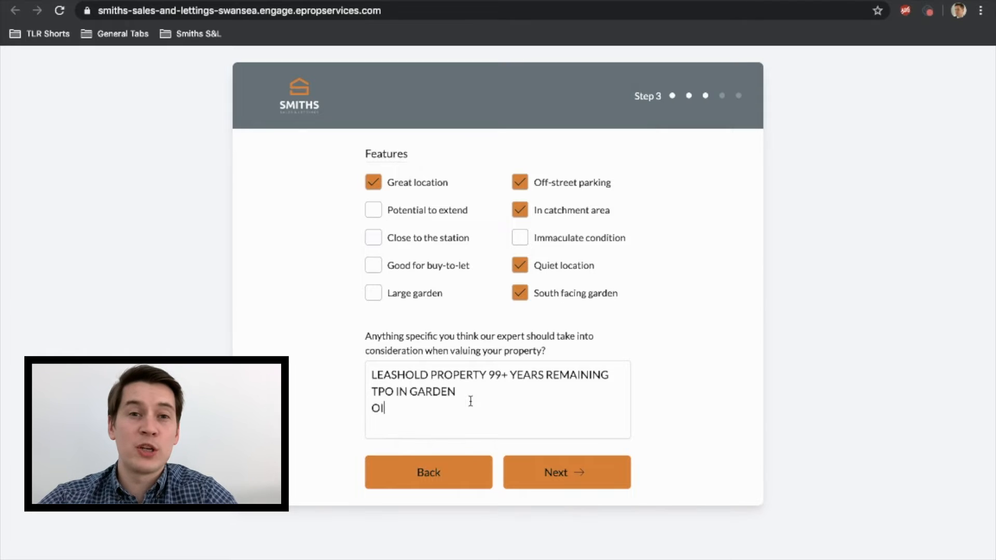
{"action": "type", "text": "L CENTRL"}
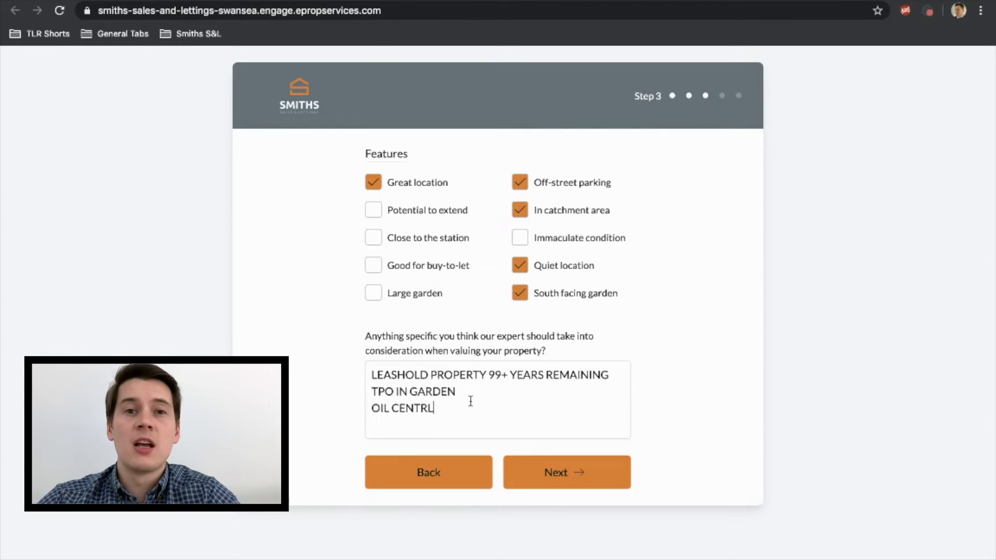
{"action": "type", "text": "AL HEATING"}
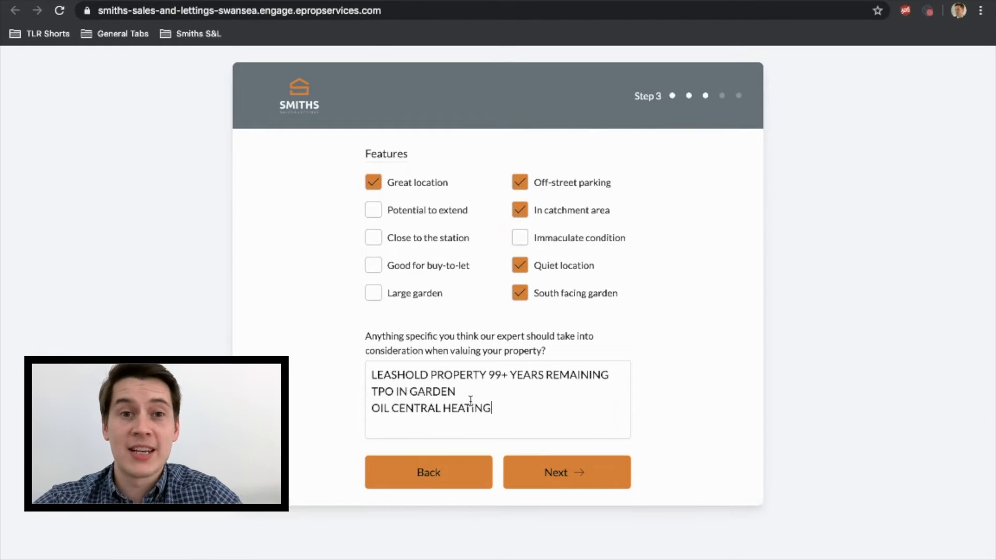
{"action": "type", "text": "ETC...."}
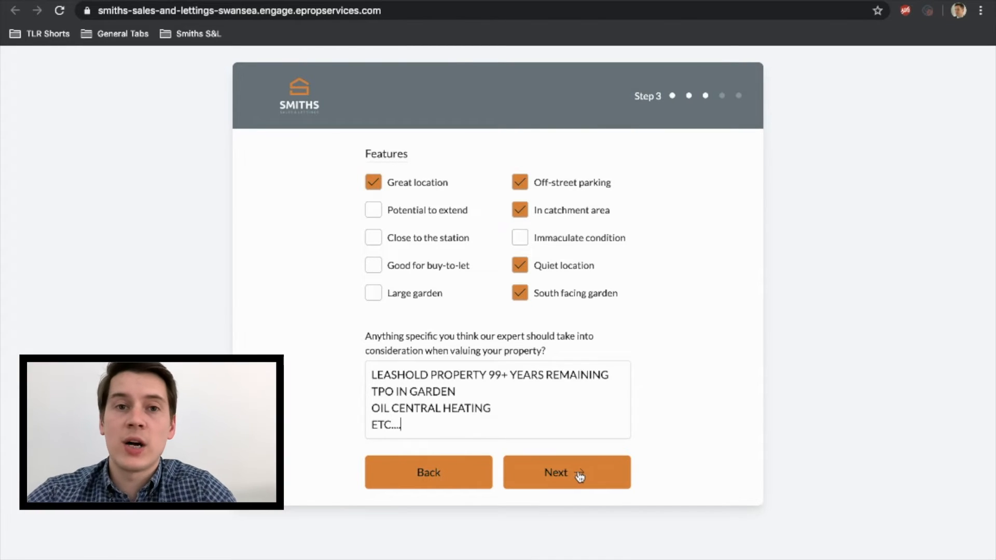
{"action": "left_click", "coordinate": [565, 472]}
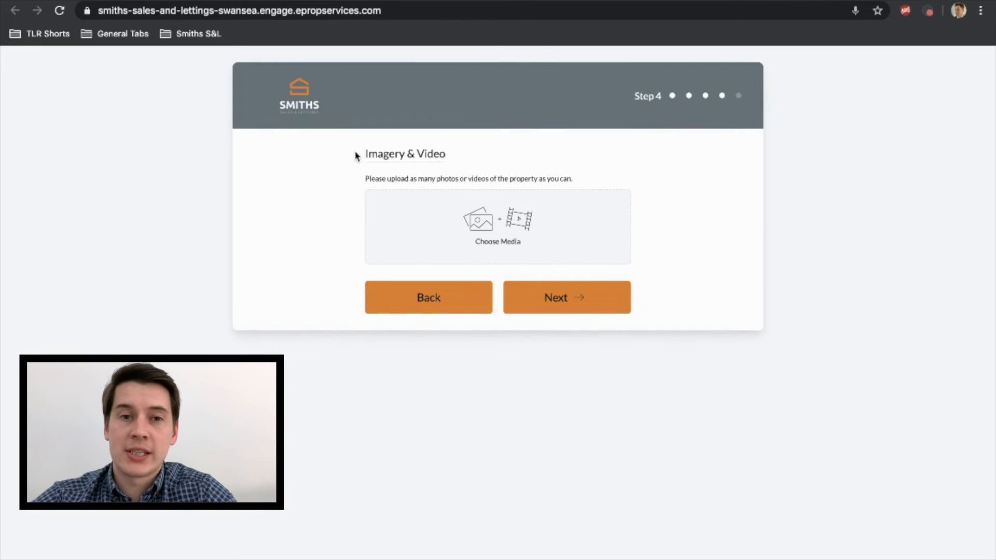
{"action": "mouse_move", "coordinate": [565, 237]}
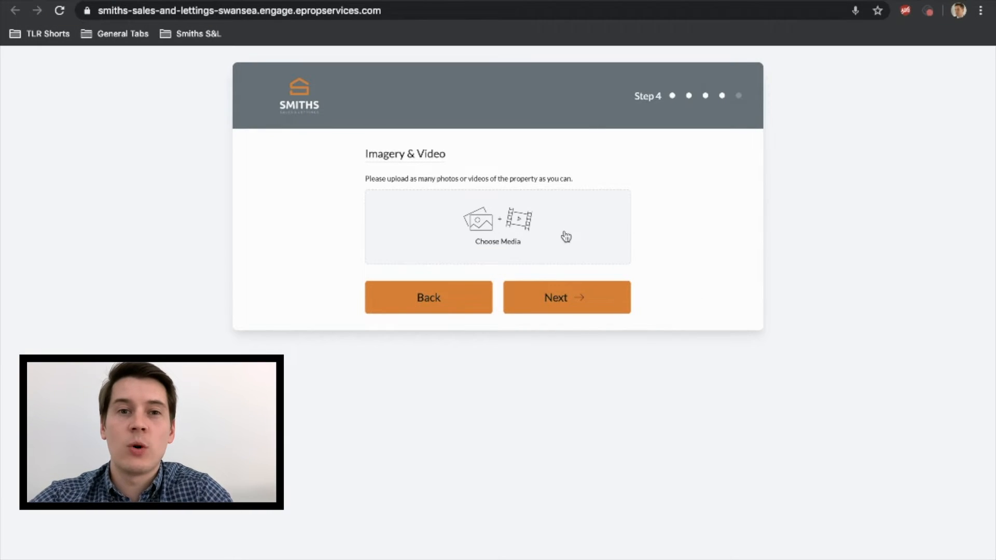
Upload PICTURE 1, PICTURE 2 and PICTURE 3 jpeg files as property photos.
{"action": "left_click", "coordinate": [497, 227]}
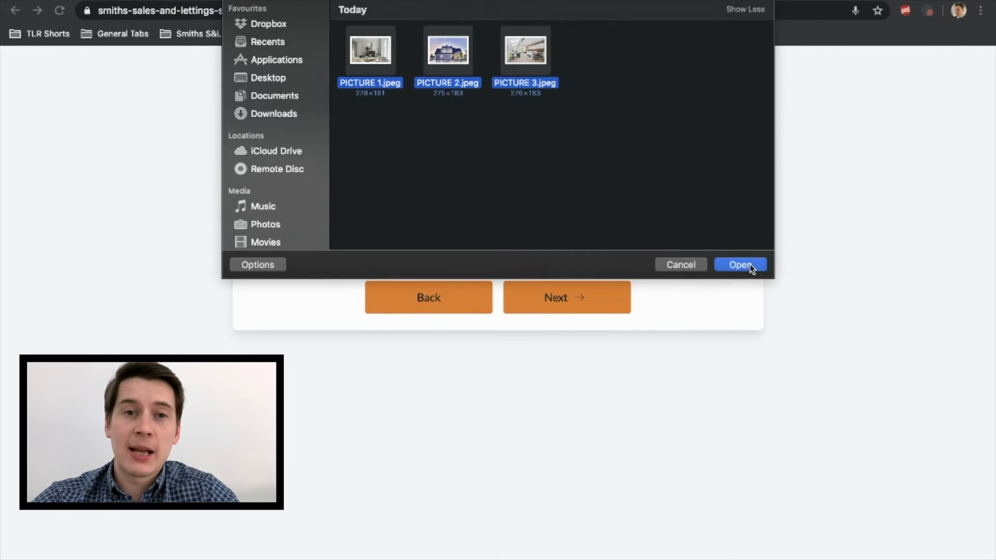
{"action": "left_click", "coordinate": [739, 265]}
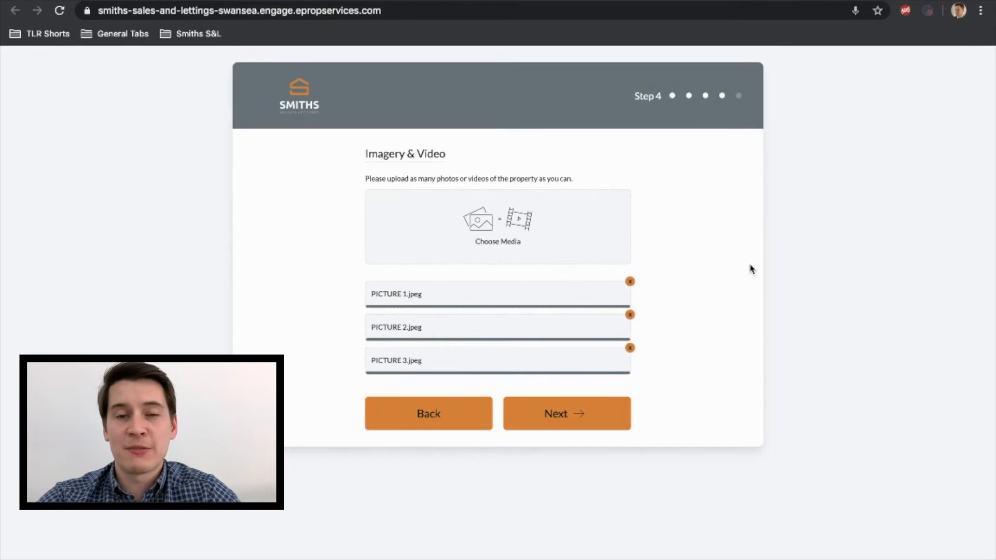
{"action": "mouse_move", "coordinate": [642, 288]}
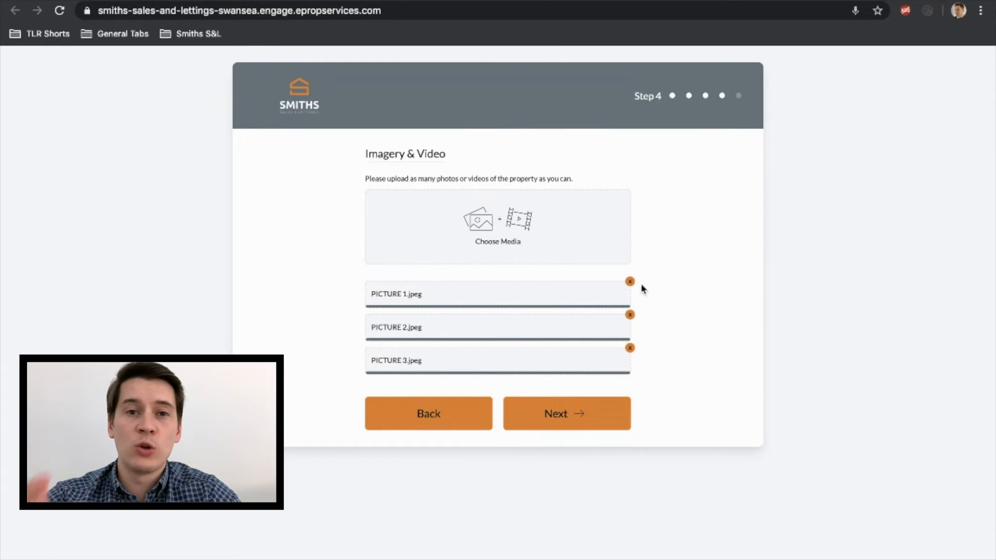
{"action": "left_click", "coordinate": [629, 282]}
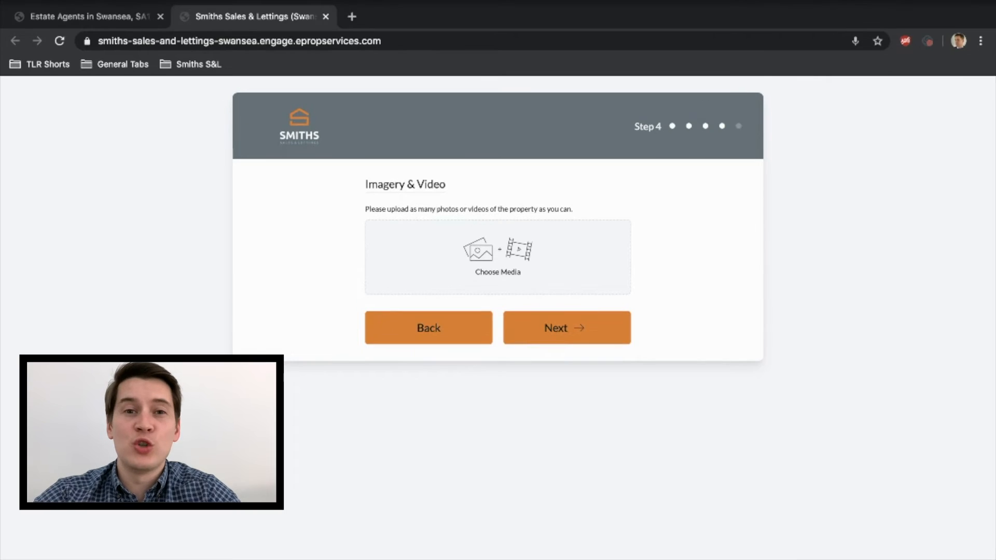
{"action": "left_click", "coordinate": [497, 256]}
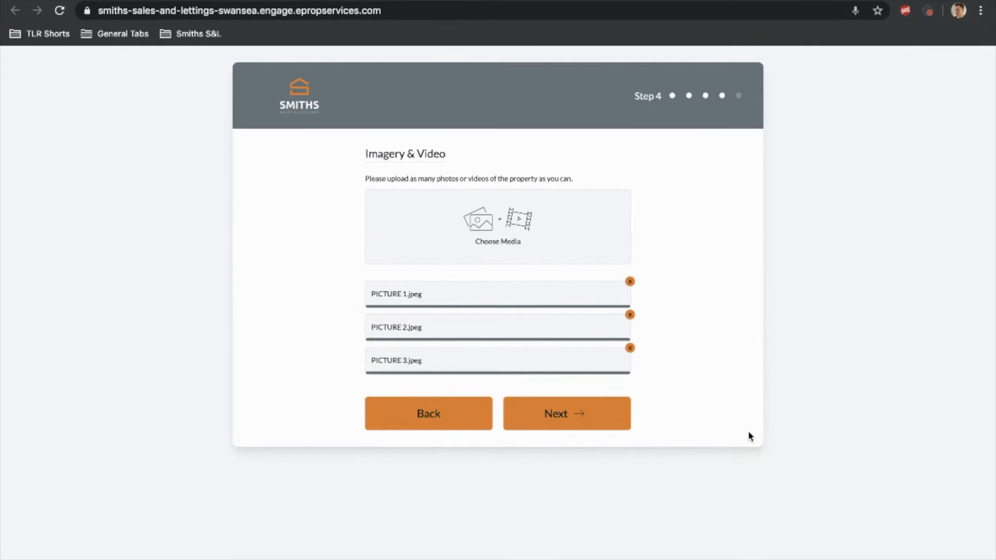
Choose a Friday 29 May 10:00 callback slot and send the request.
{"action": "left_click", "coordinate": [565, 413]}
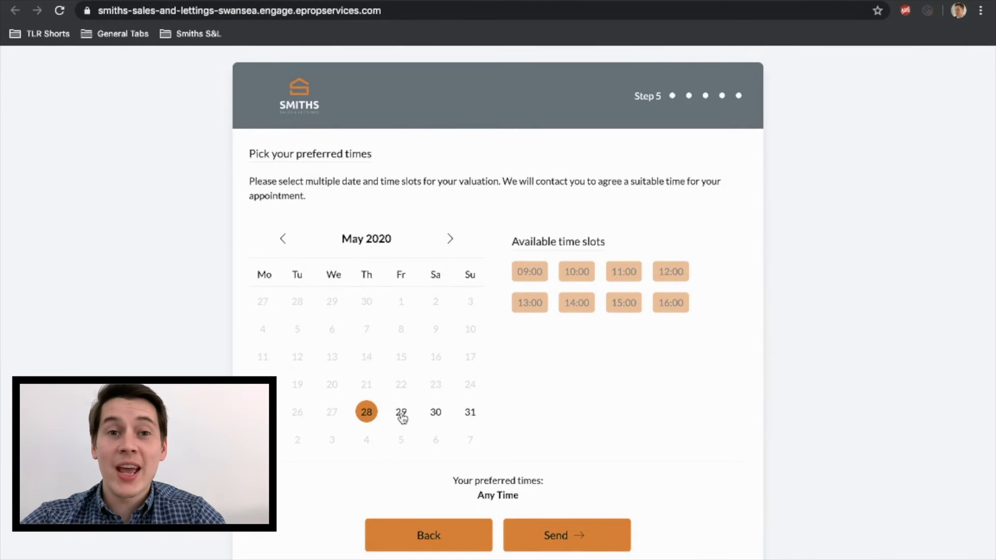
{"action": "left_click", "coordinate": [575, 272]}
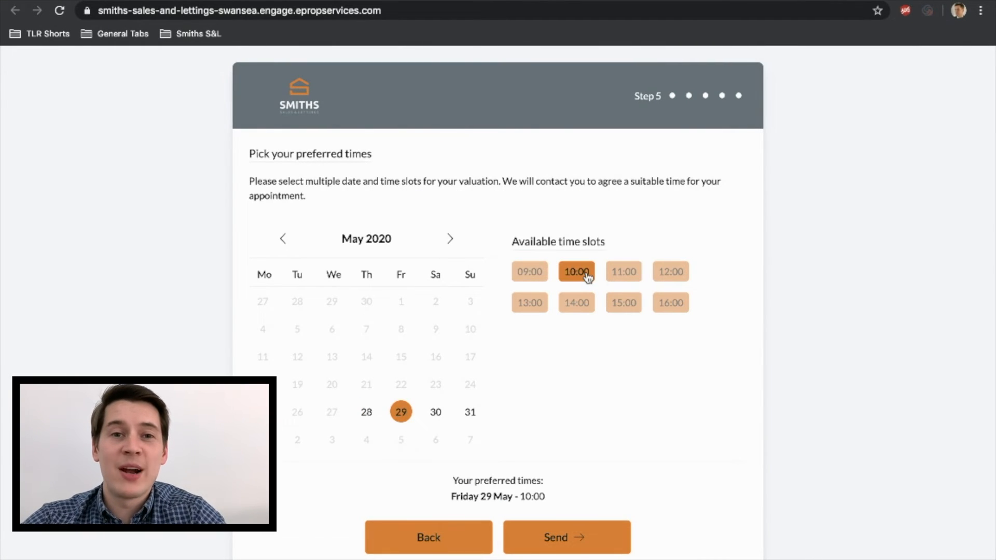
{"action": "mouse_move", "coordinate": [611, 537]}
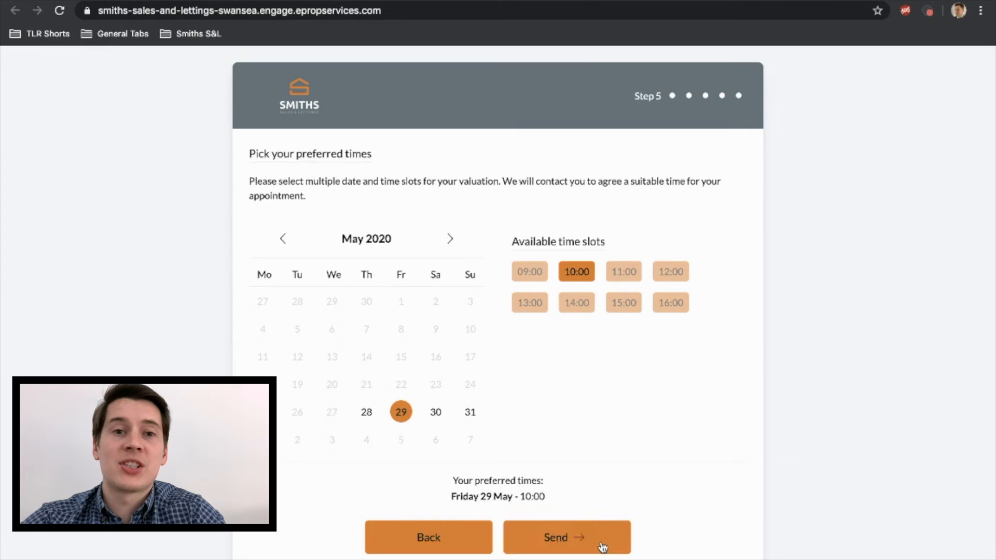
{"action": "left_click", "coordinate": [565, 537]}
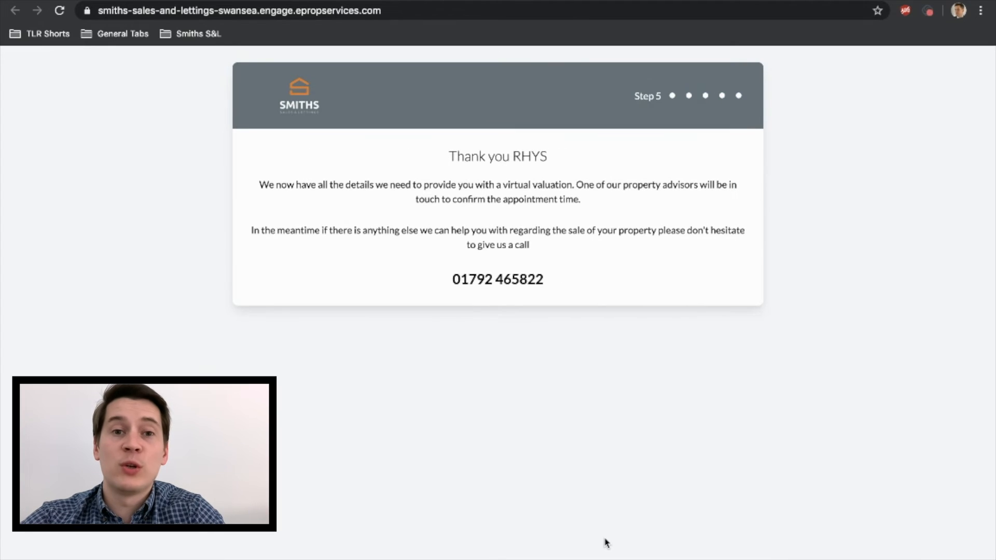